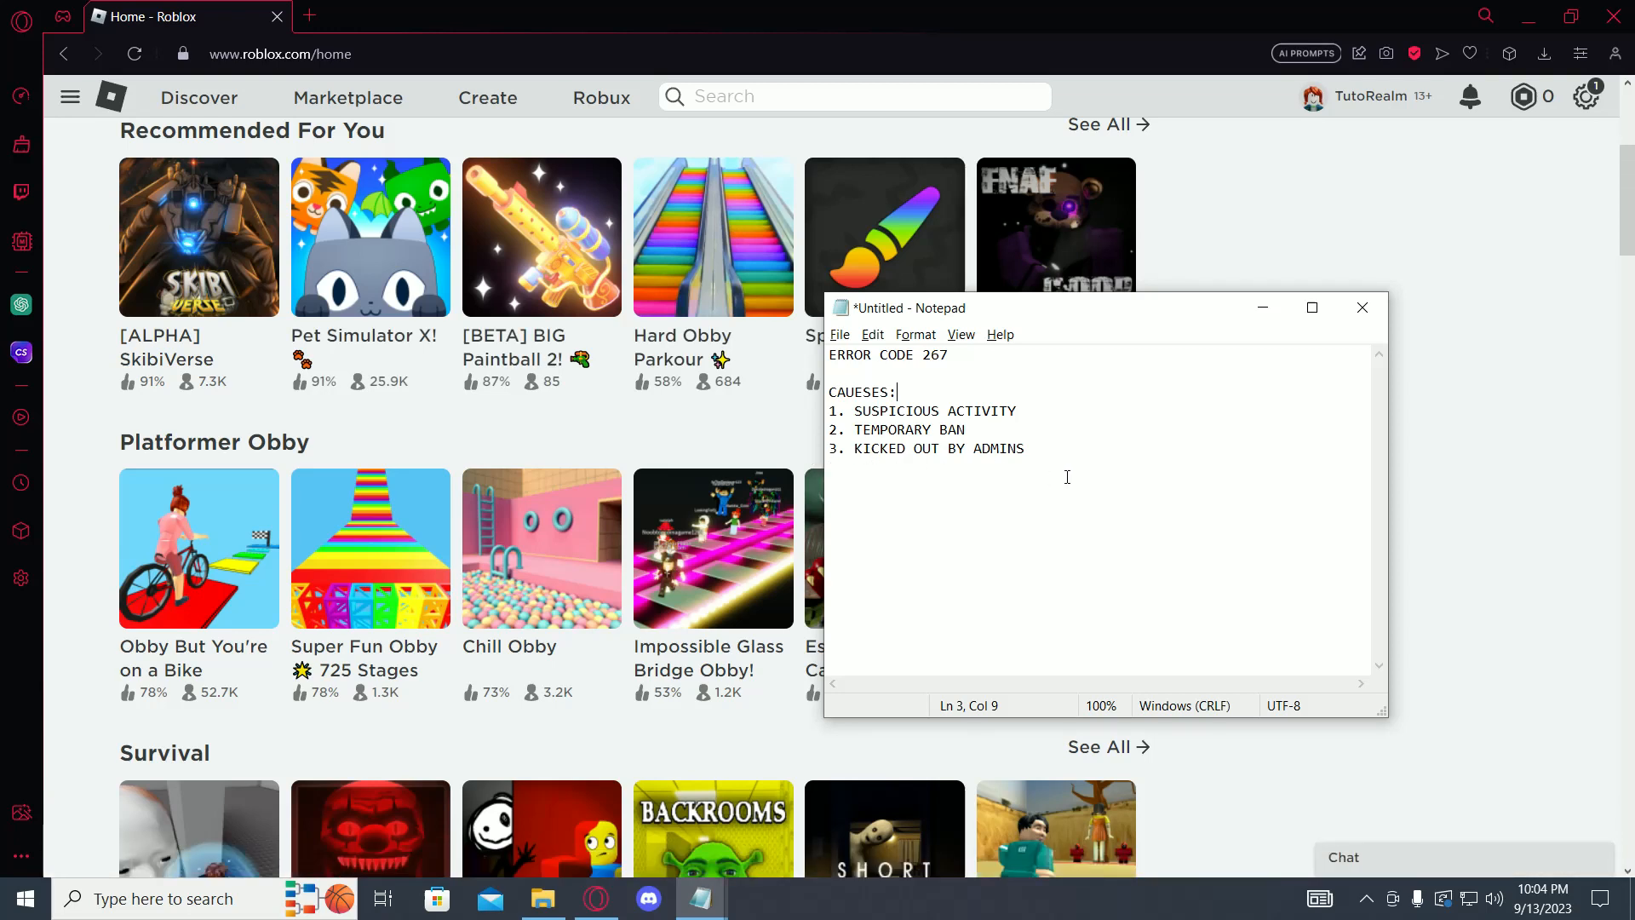
{"action": "mouse_move", "coordinate": [1062, 462]}
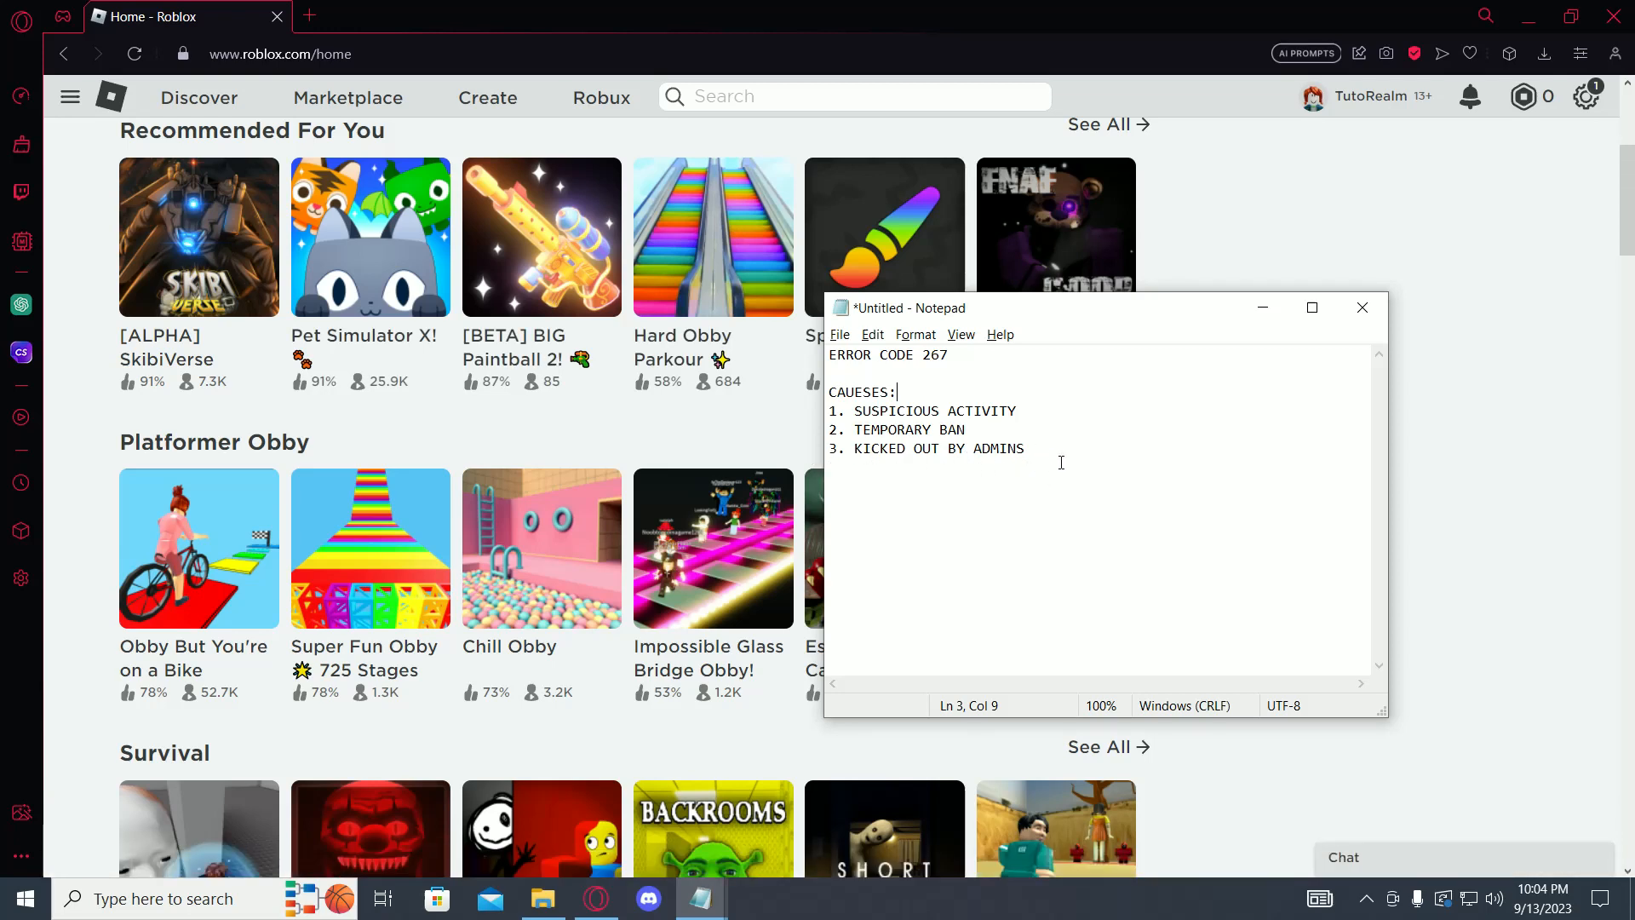
{"action": "mouse_move", "coordinate": [1075, 482]}
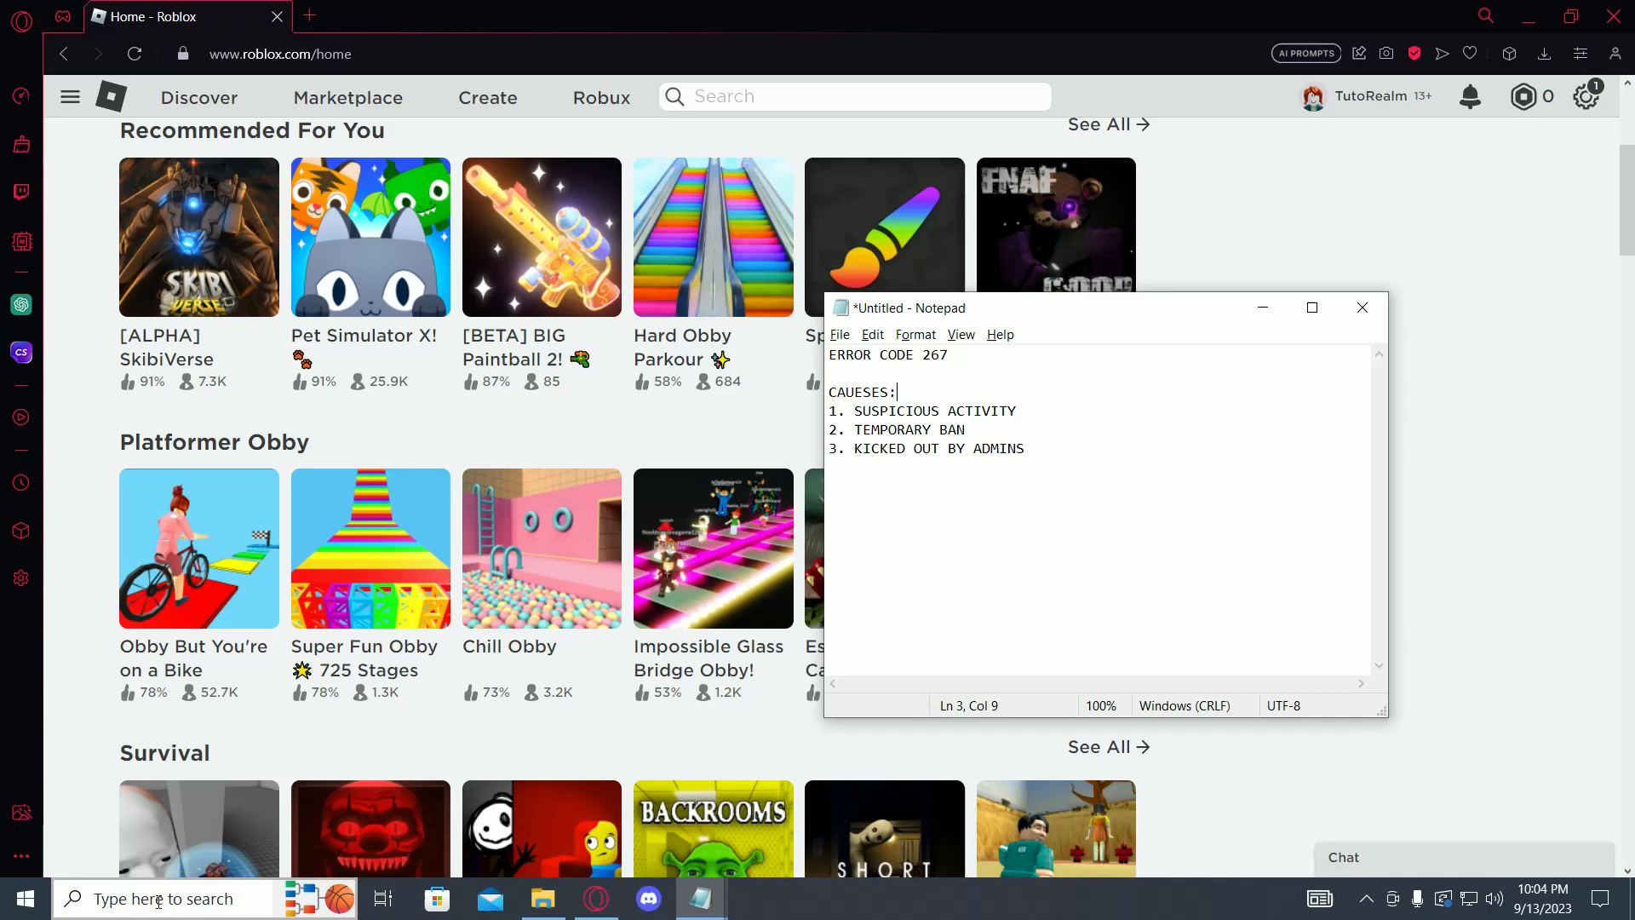
- Search 'fi' and bring up the Firewall & network protection page in Windows Security
{"action": "type", "text": "fi"}
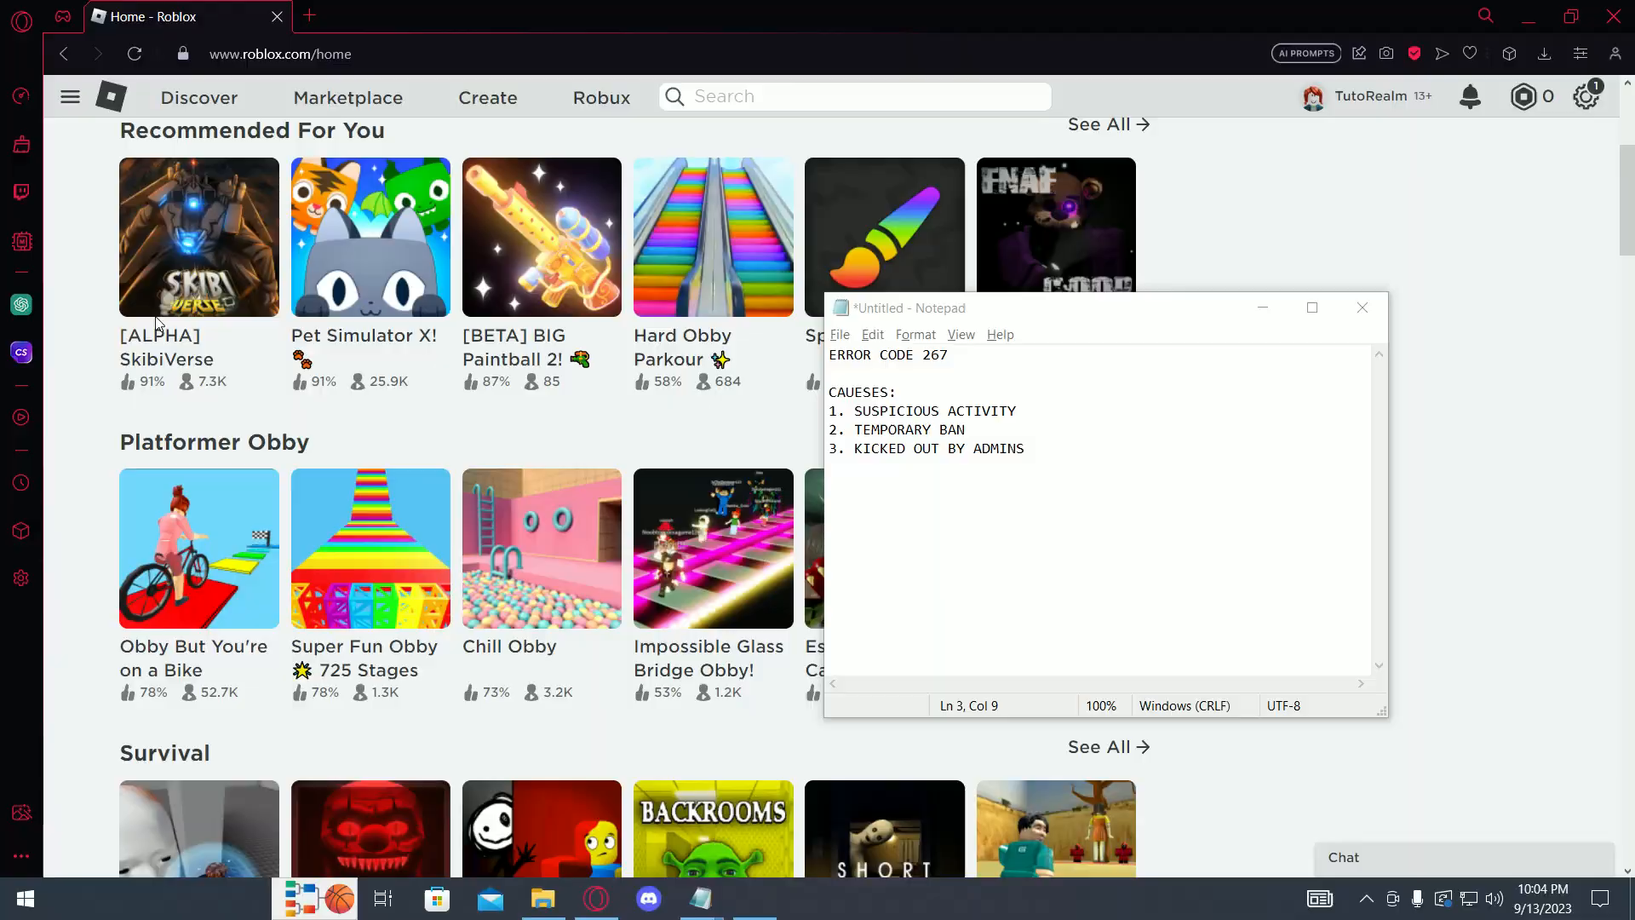
{"action": "left_click", "coordinate": [753, 897]}
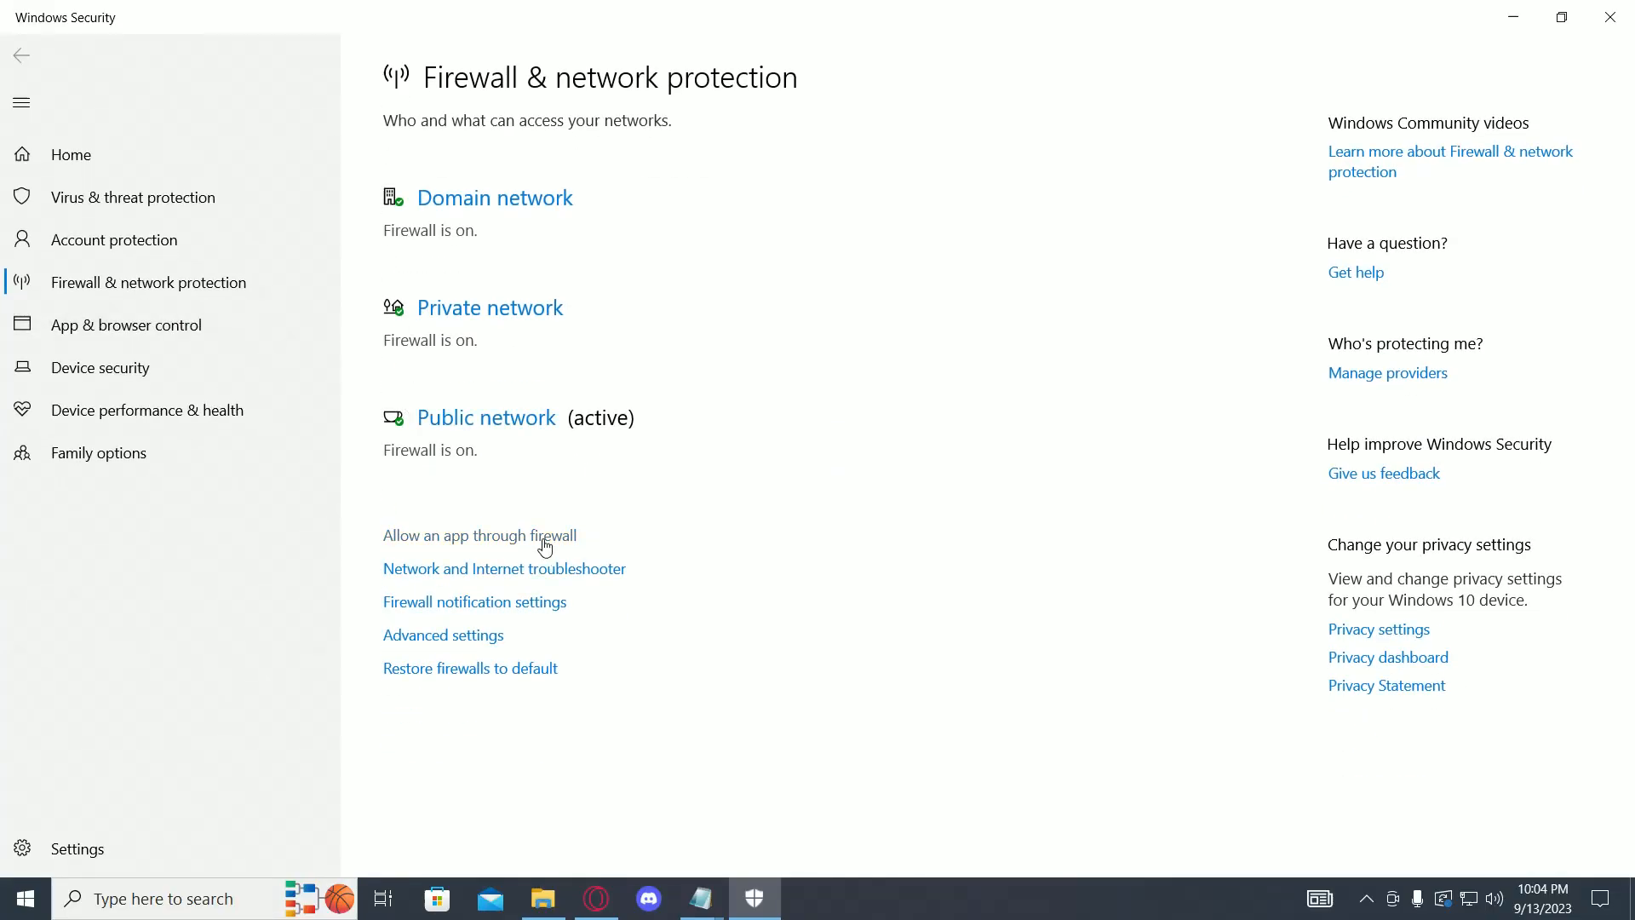
- Review the Windows Defender Firewall Allowed apps list and cancel without changes
{"action": "left_click", "coordinate": [479, 535]}
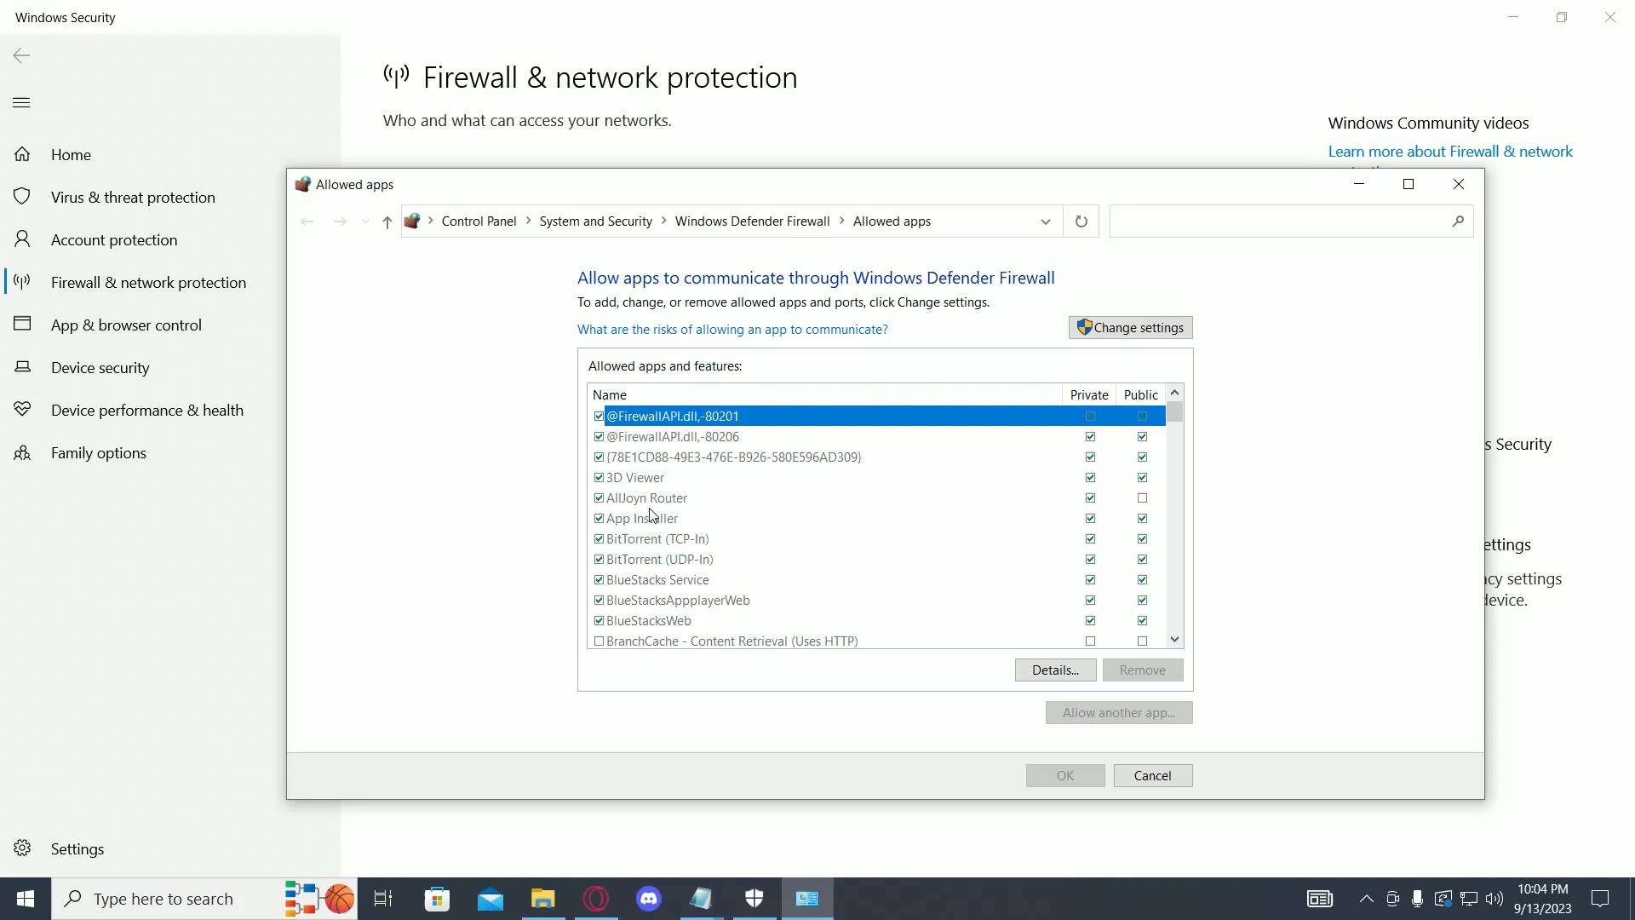
{"action": "mouse_move", "coordinate": [666, 518]}
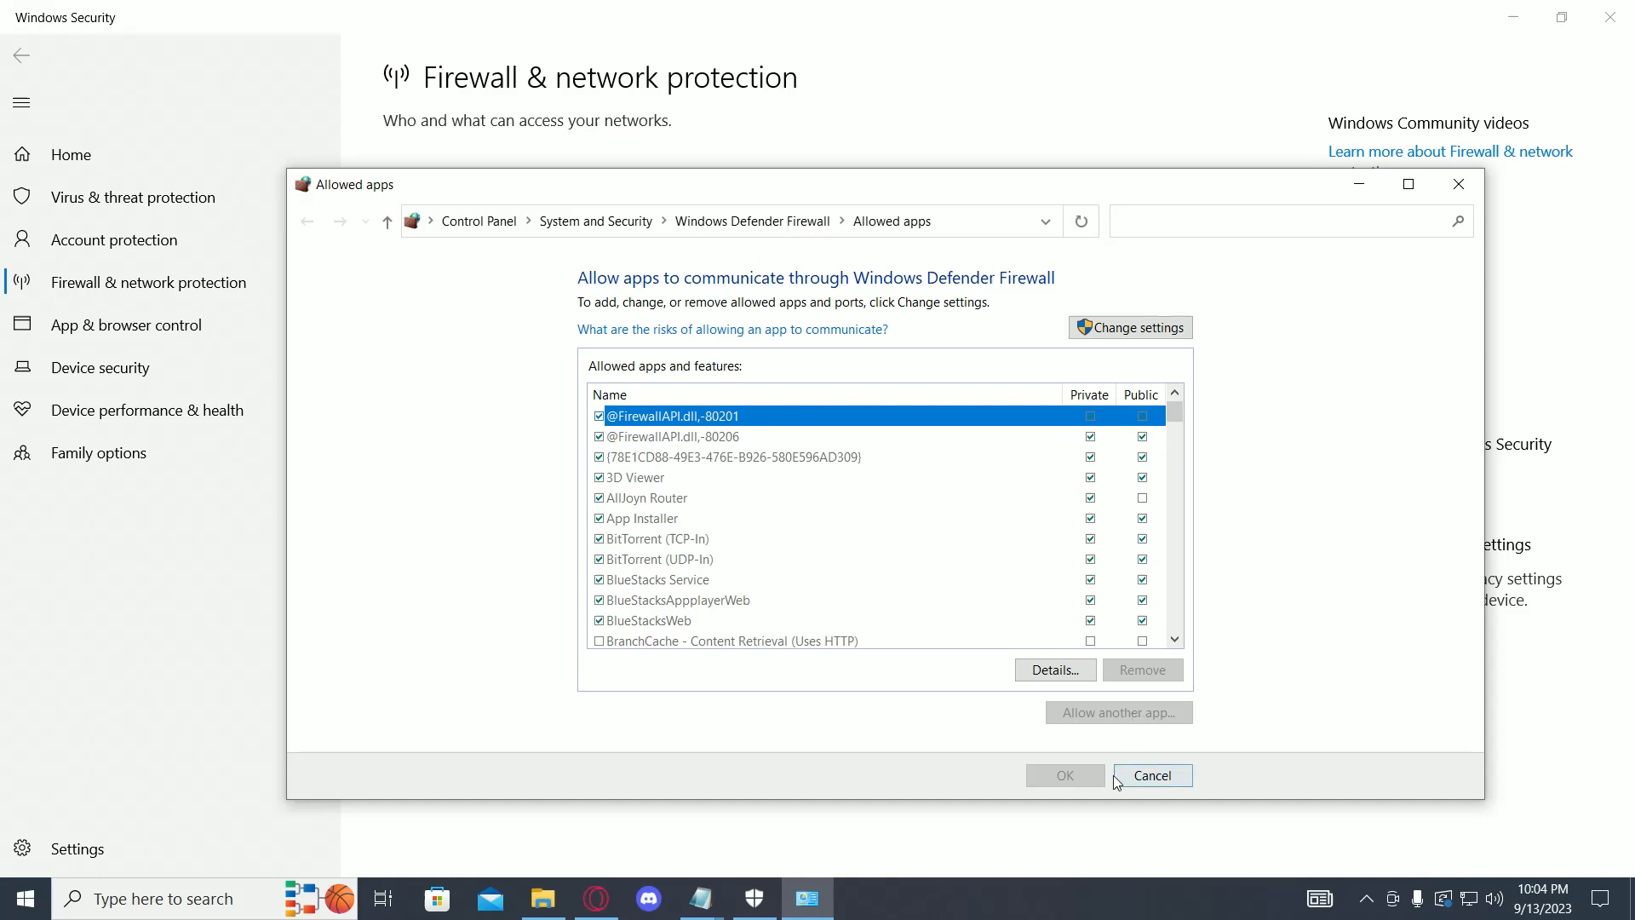
{"action": "left_click", "coordinate": [1150, 775]}
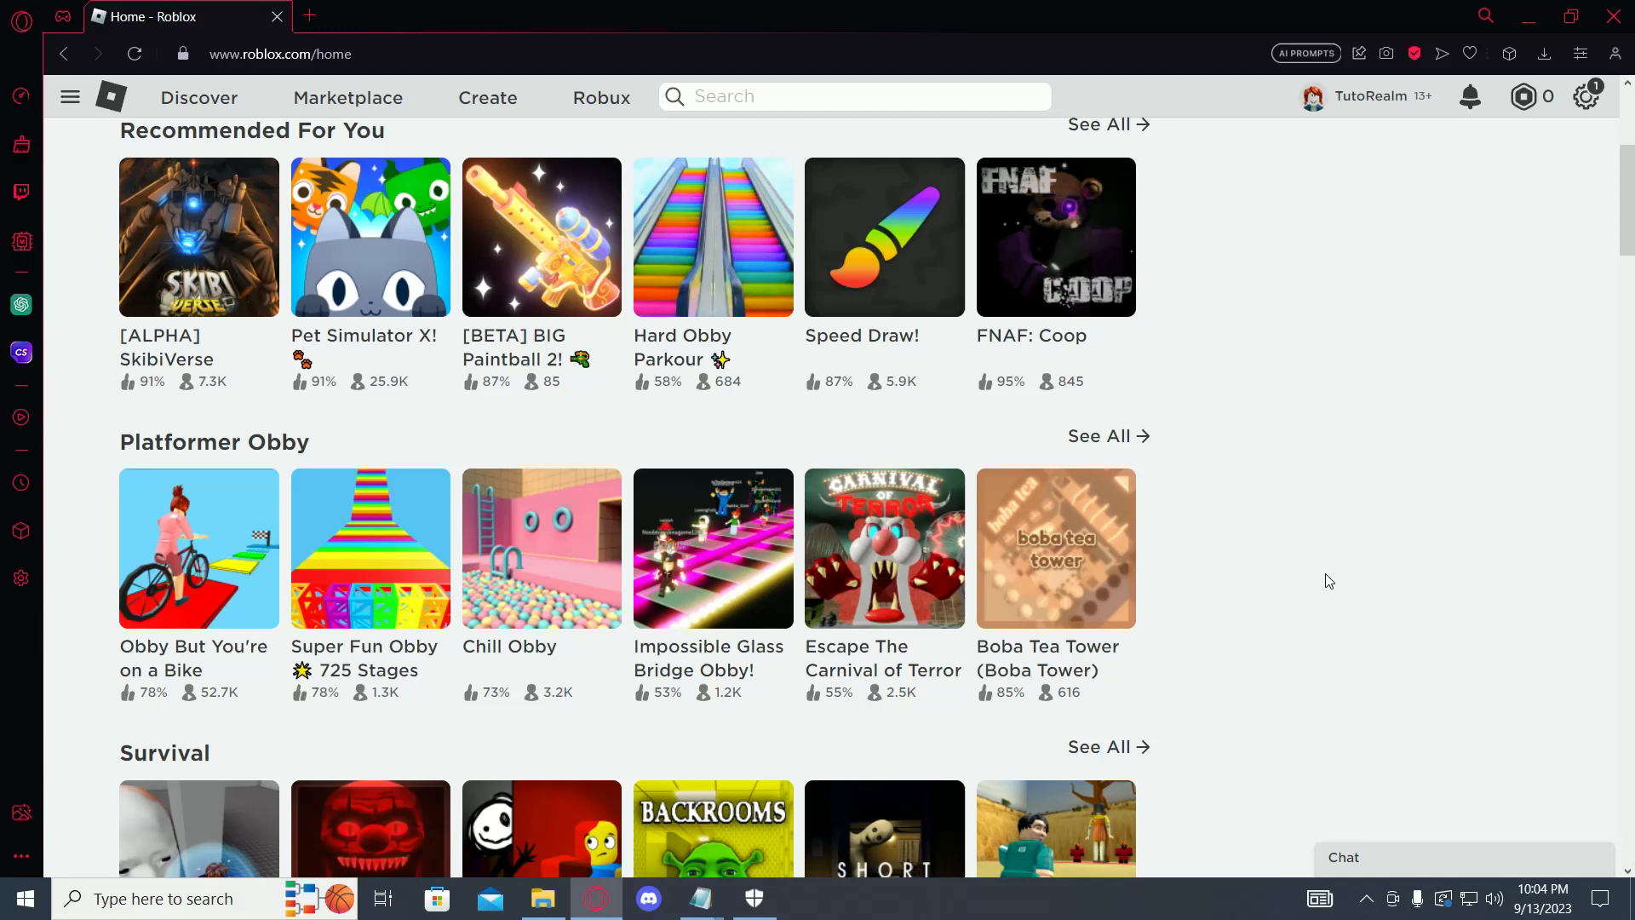
{"action": "mouse_move", "coordinate": [1303, 607]}
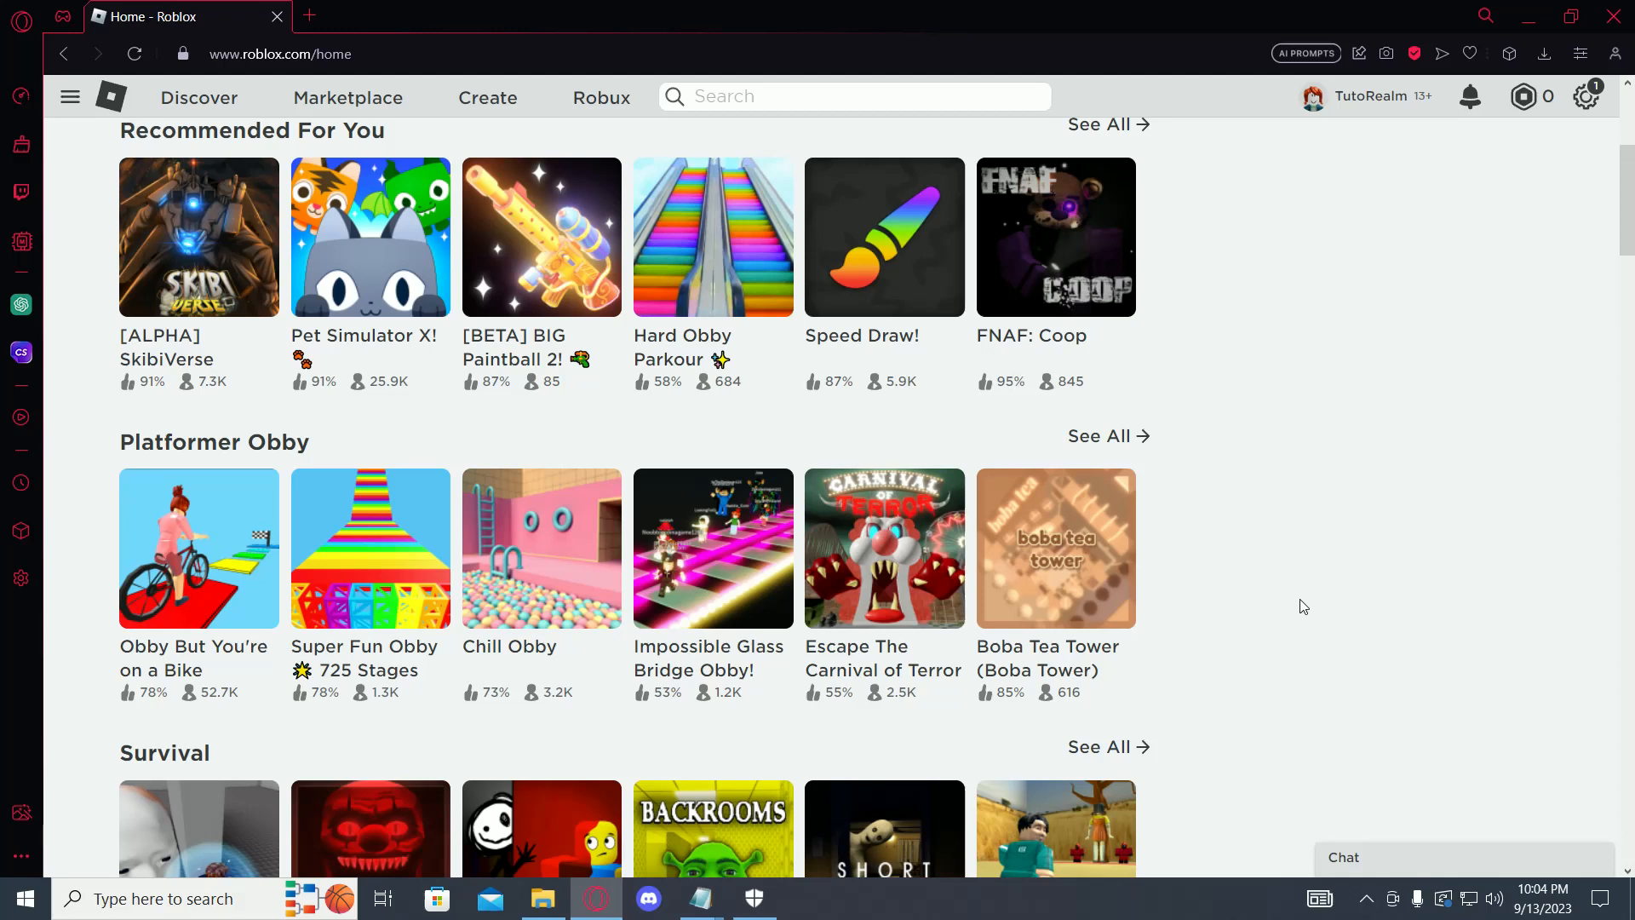
{"action": "mouse_move", "coordinate": [1272, 611]}
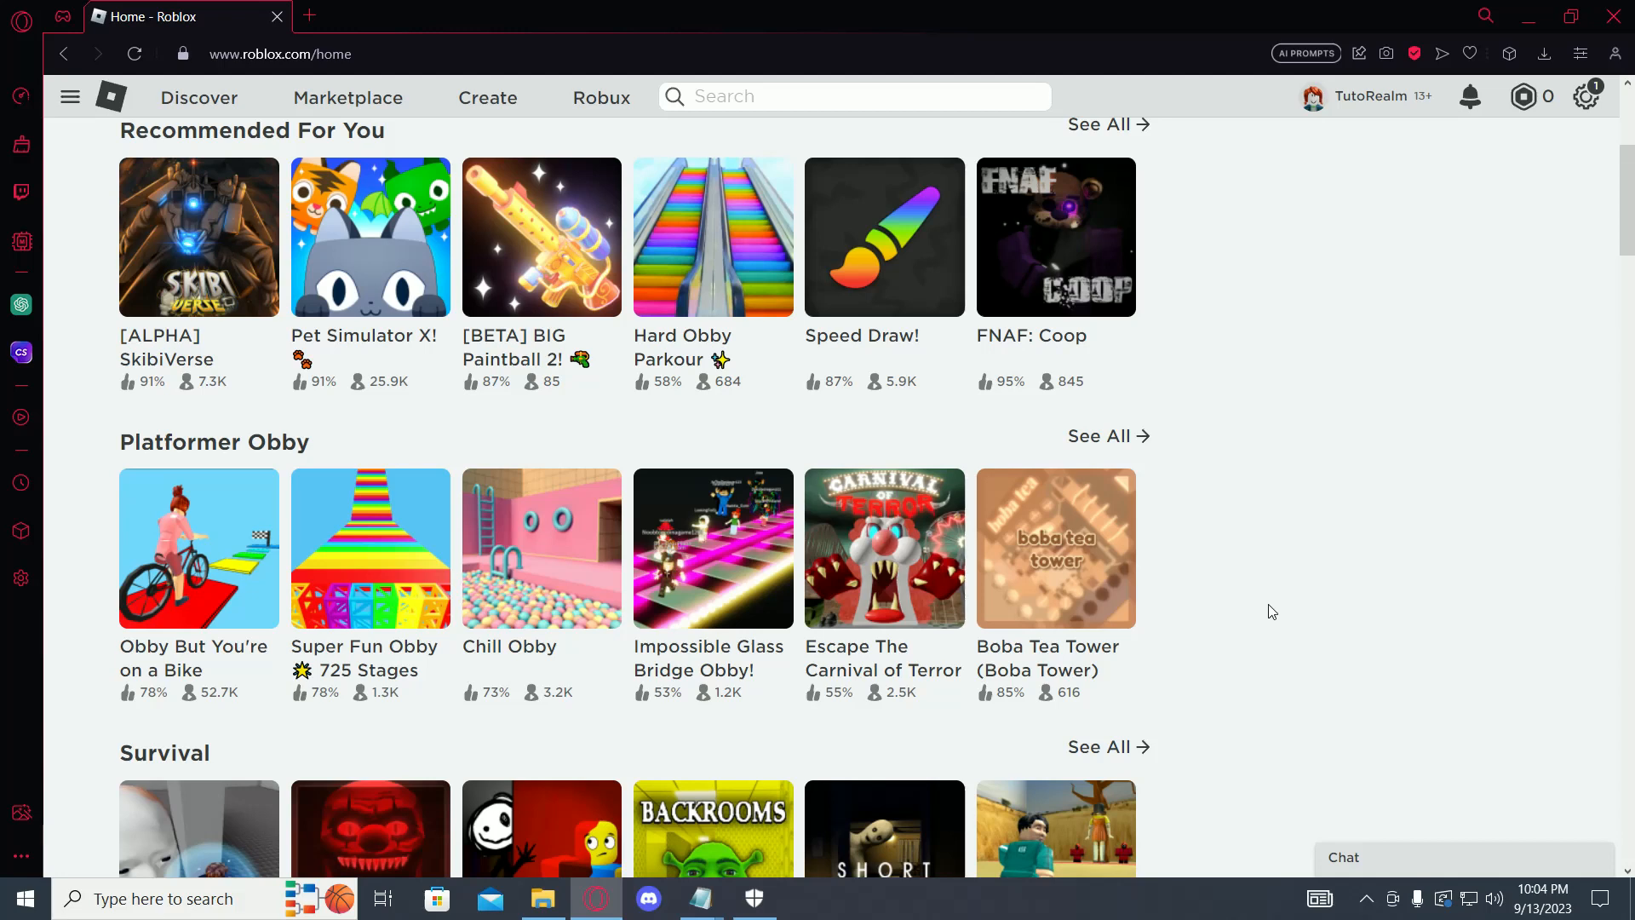
{"action": "mouse_move", "coordinate": [1259, 607]}
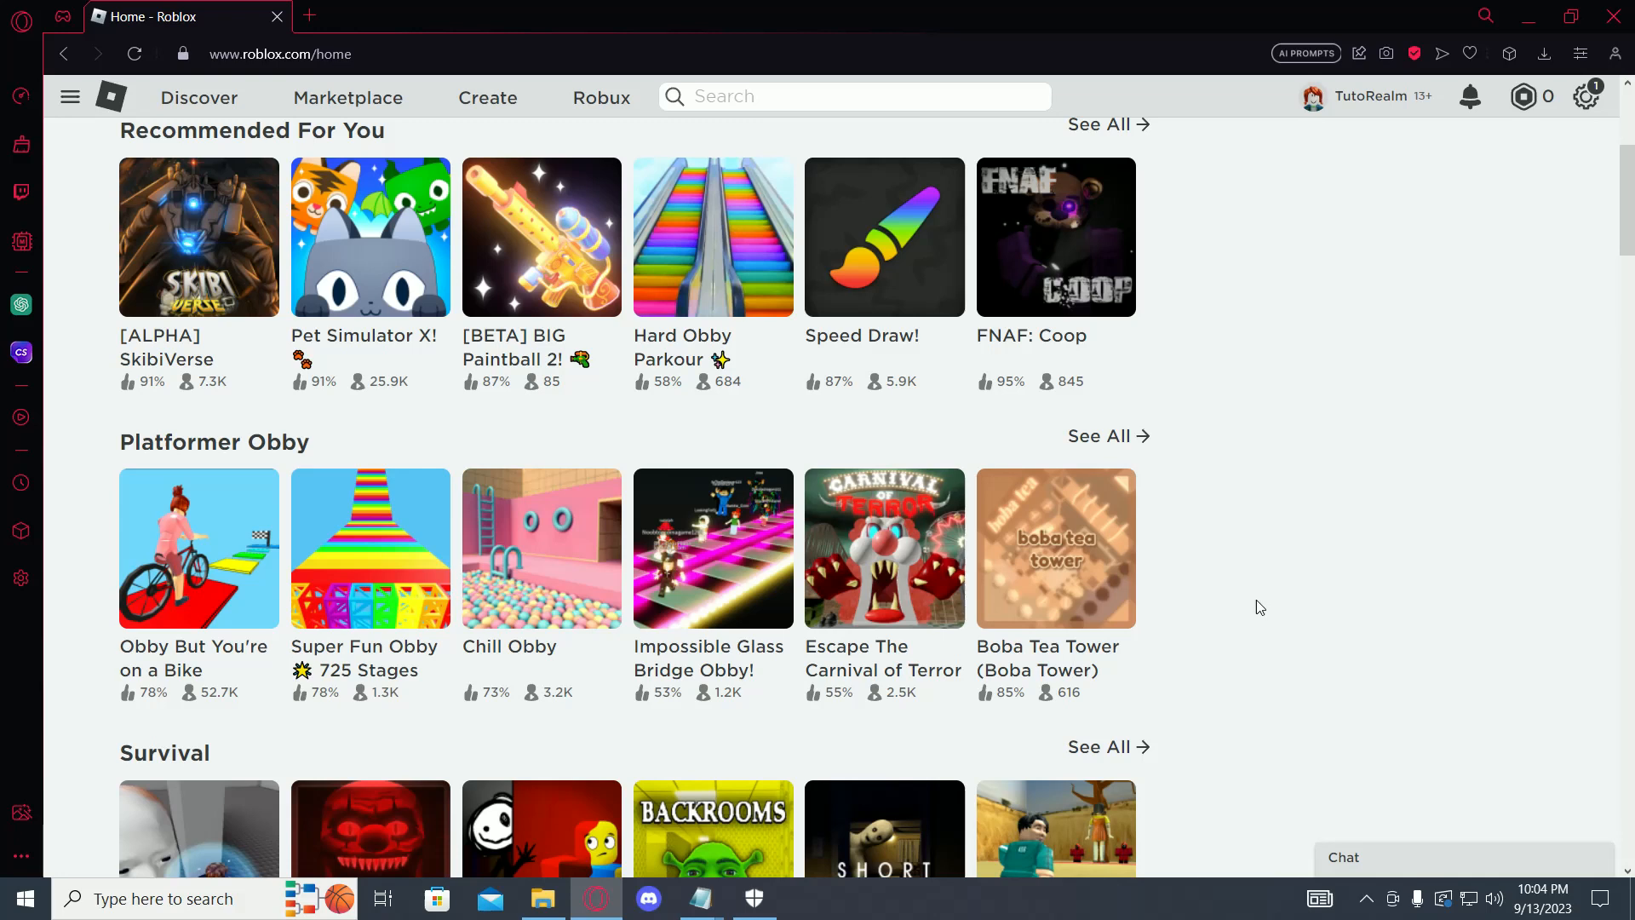